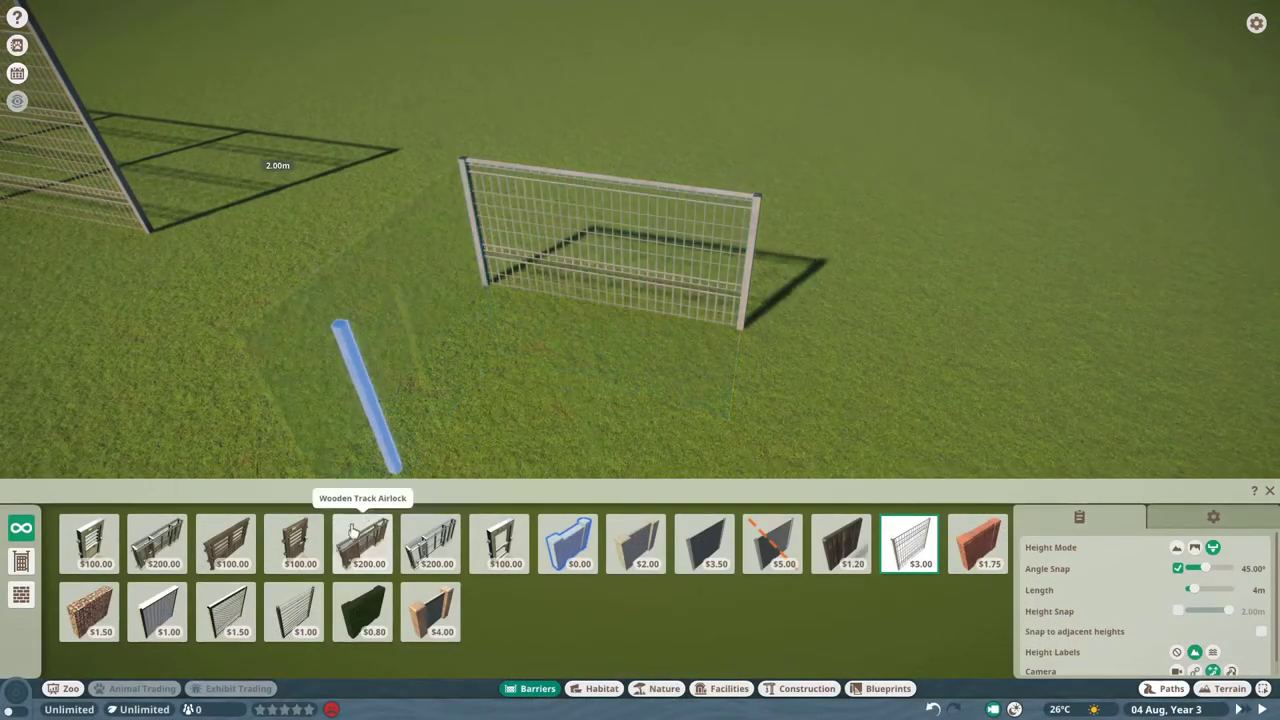
Choose the habitat gate piece and place it on the grass beside the wire mesh fence.
left_click(88, 544)
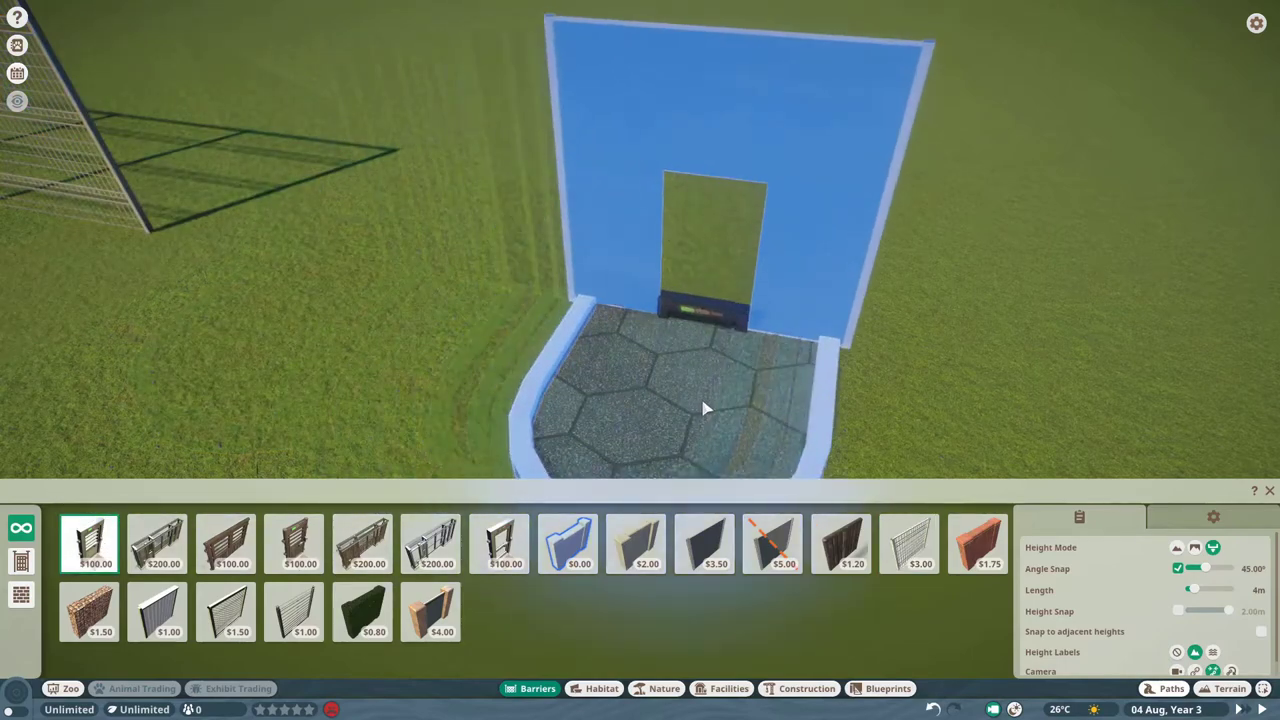
left_click(908, 544)
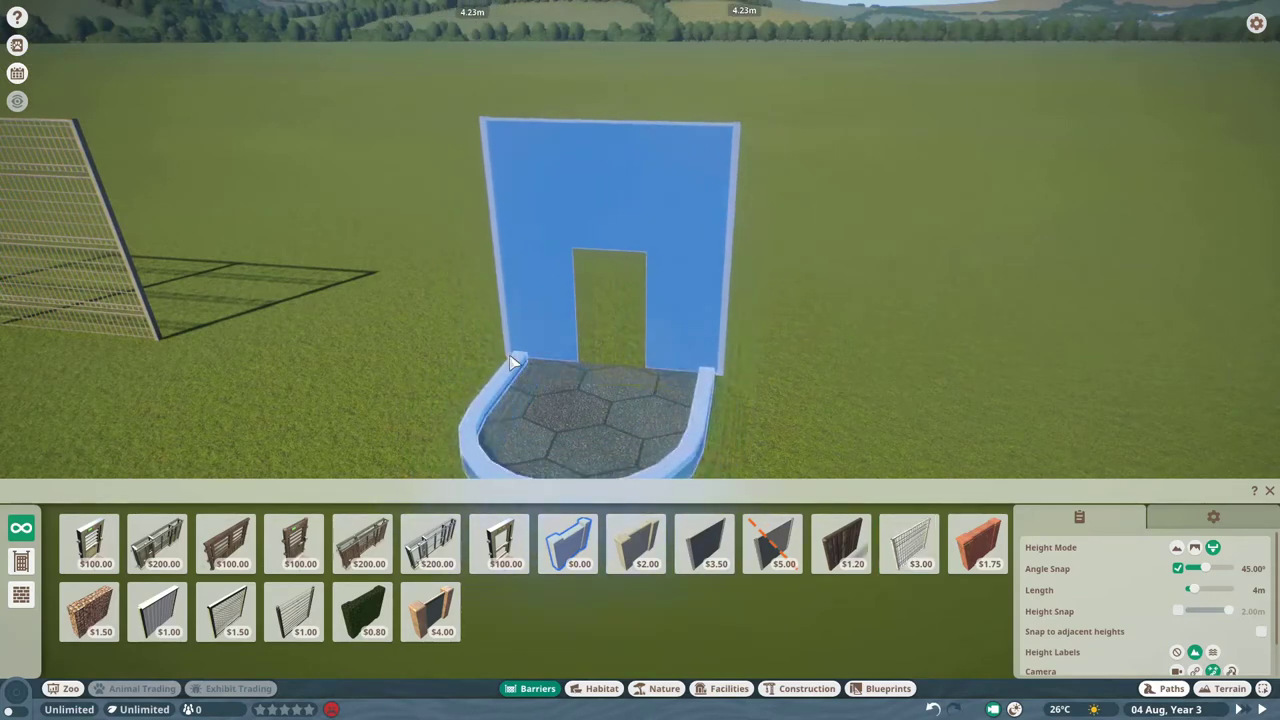
left_click(908, 544)
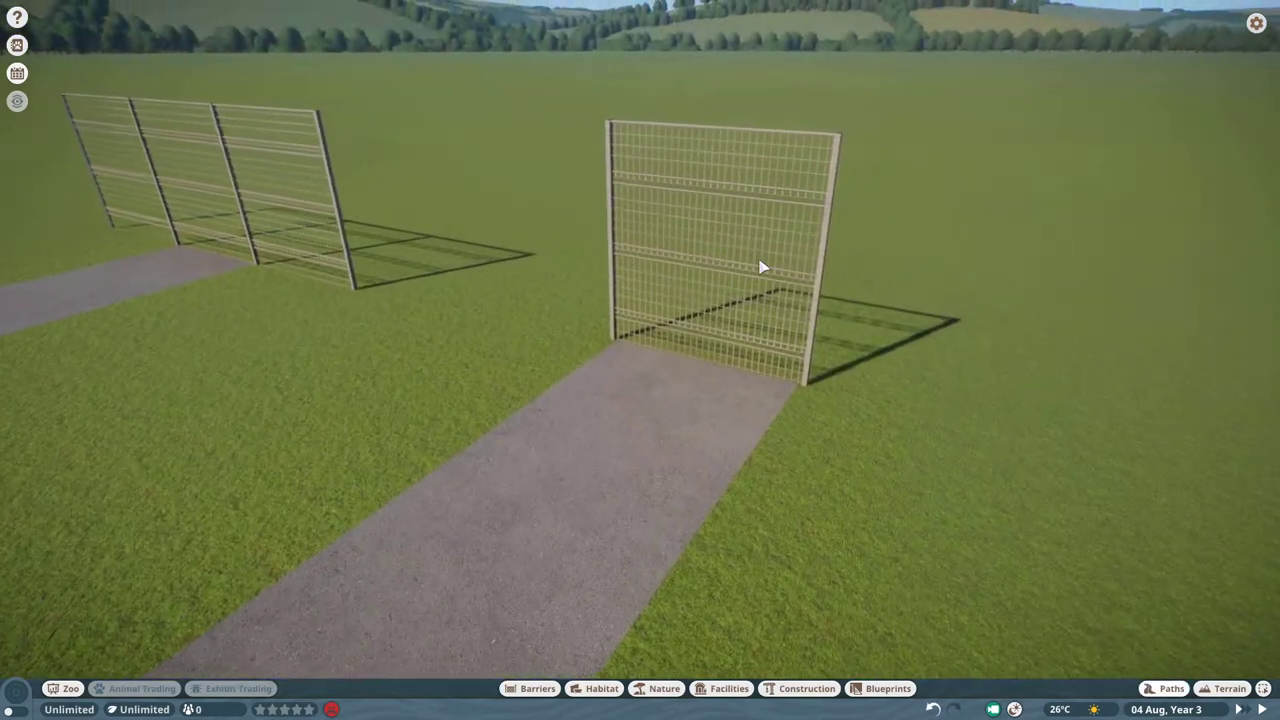
Select the mesh fence to show its habitat's info panel, flagged incomplete and empty.
left_click(720, 250)
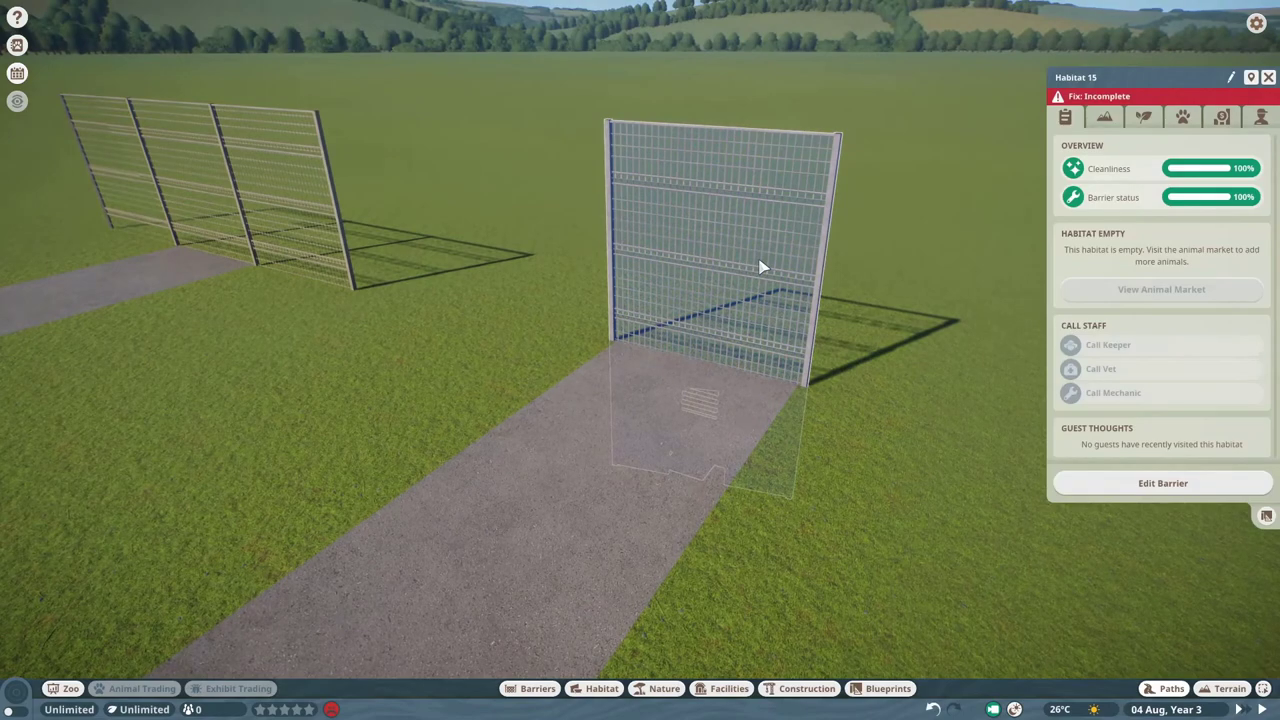